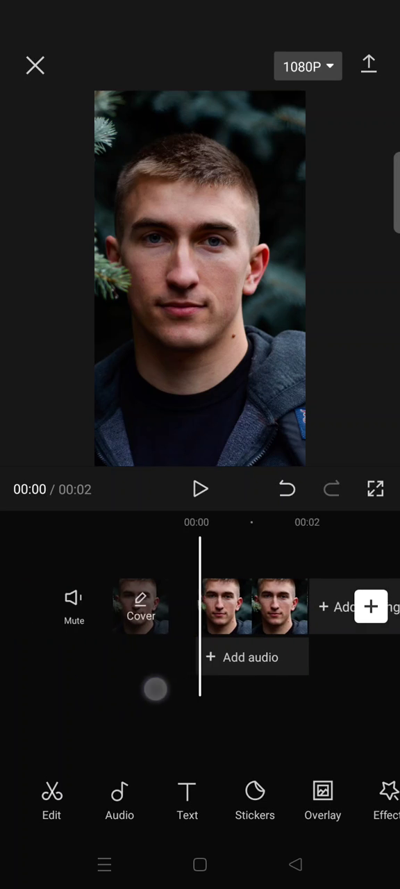
- Duplicate the man's portrait clip into two 2-second copies on the timeline
click(255, 607)
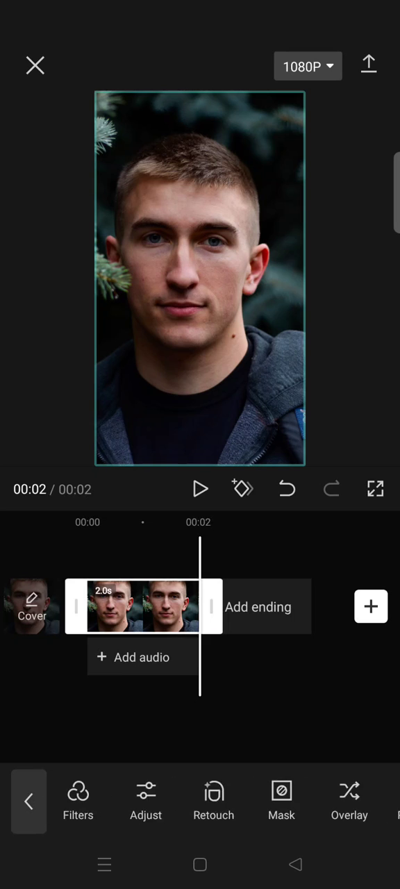
scroll(left, 3)
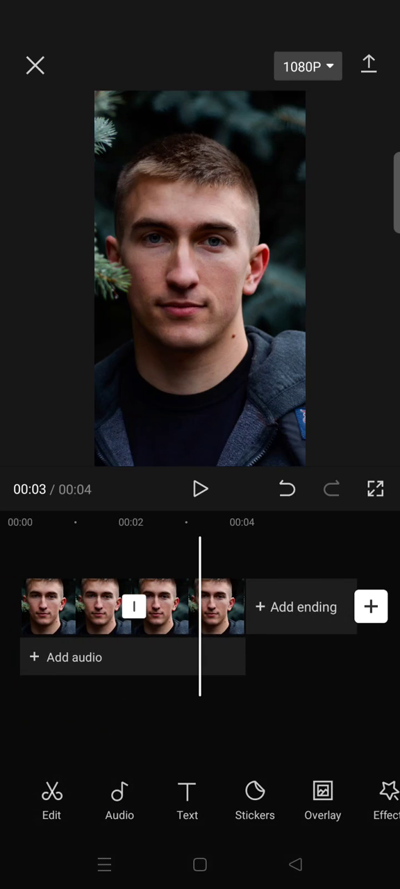
- Open Style for the second portrait clip and browse to the Face swap category
click(159, 606)
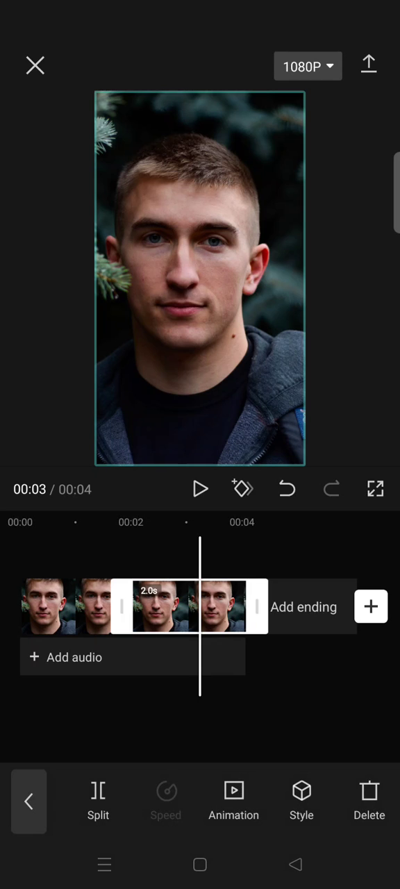
click(301, 798)
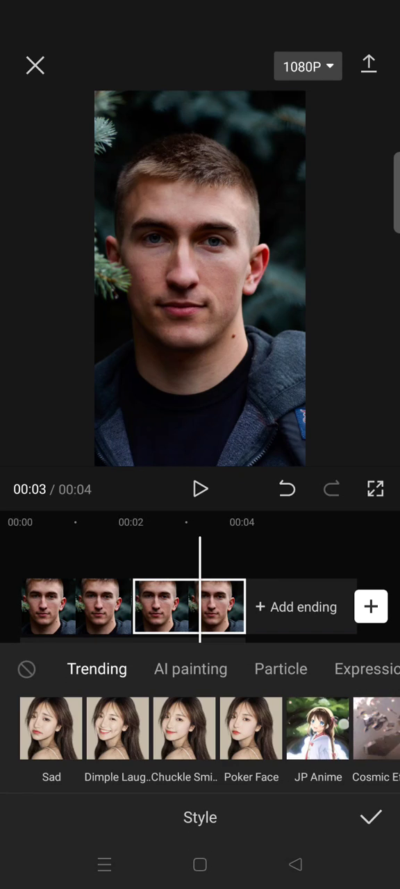
scroll(left, 3)
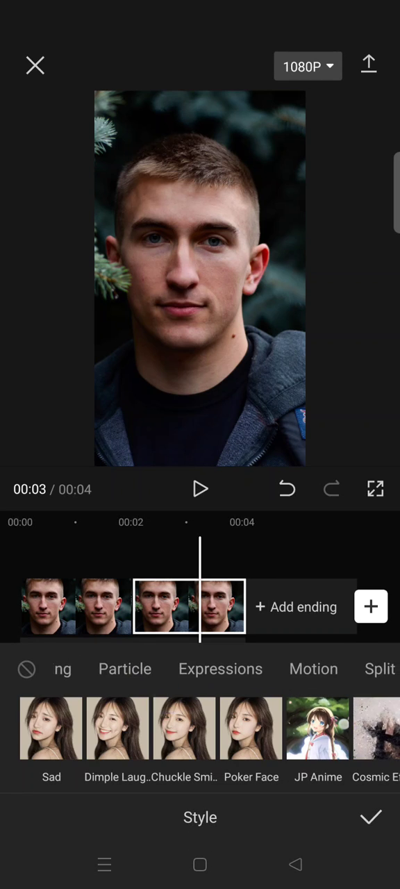
scroll(left, 3)
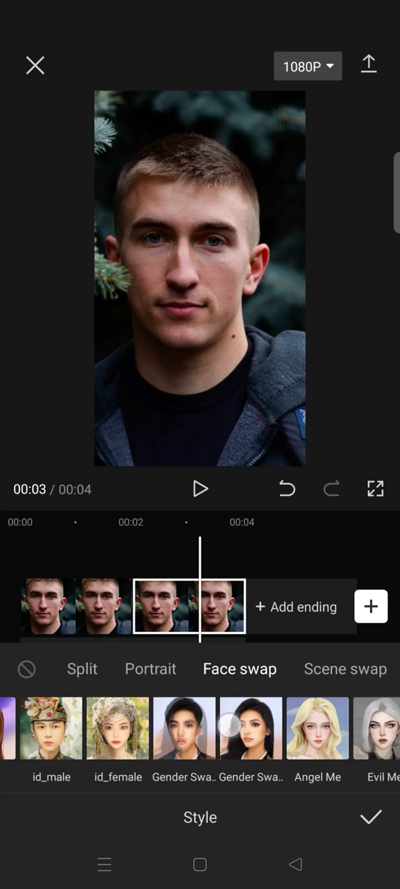
scroll(left, 3)
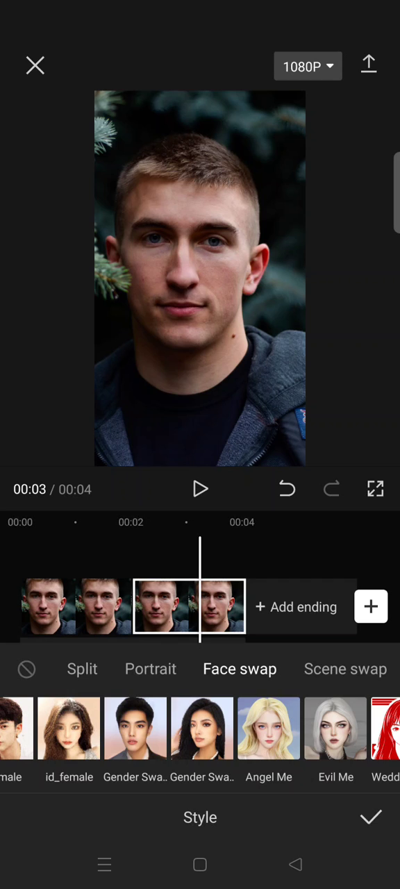
- Apply the female Gender Swap face style to the second portrait clip
click(69, 728)
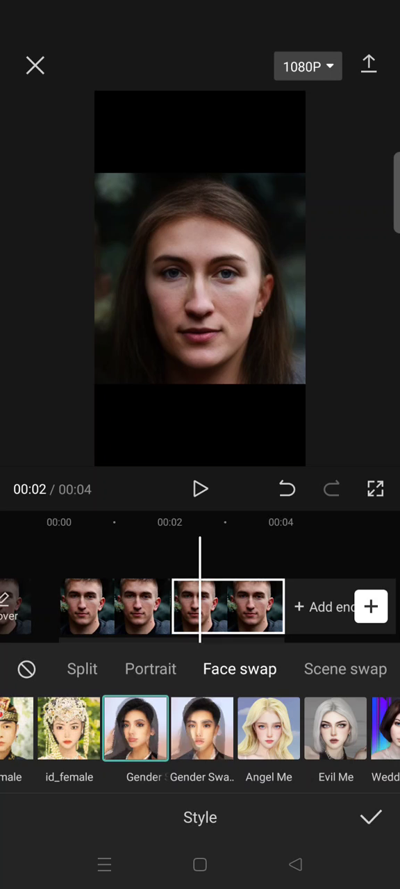
scroll(left, 3)
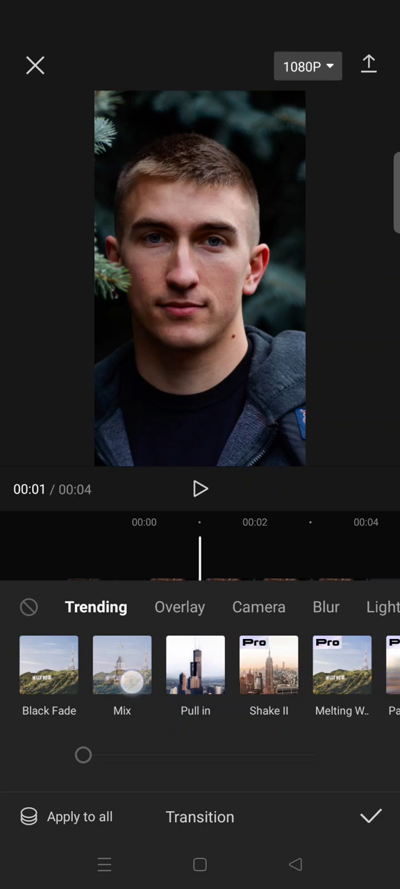
- Add a Mix transition between the two clips with a 0.2-second duration
click(122, 665)
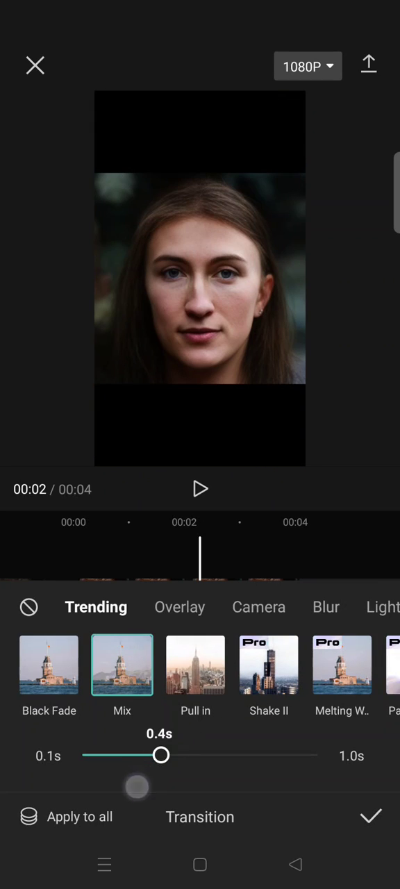
drag(161, 755, 106, 755)
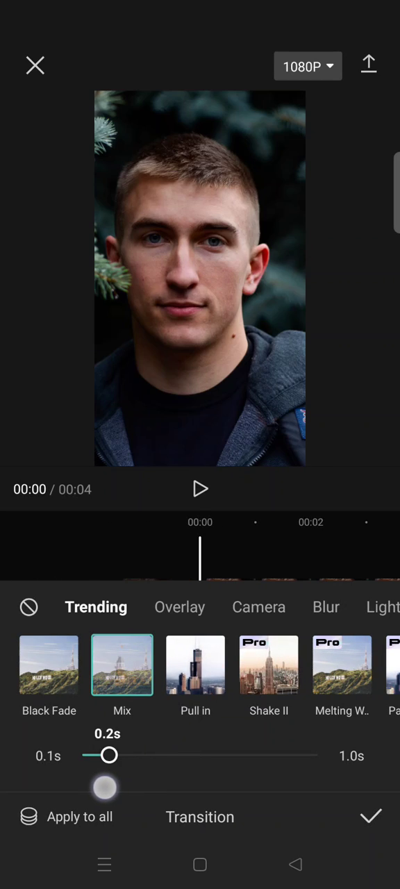
drag(103, 755, 83, 755)
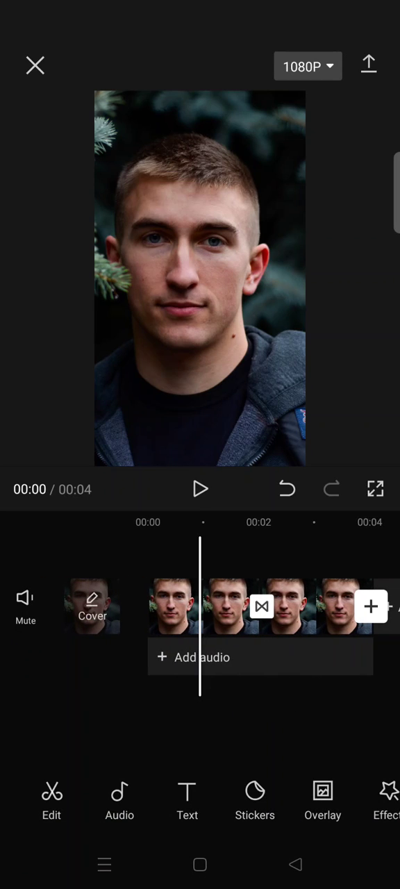
- Review the 0.2-second Mix transition, confirm it, and play the four-second video
click(200, 489)
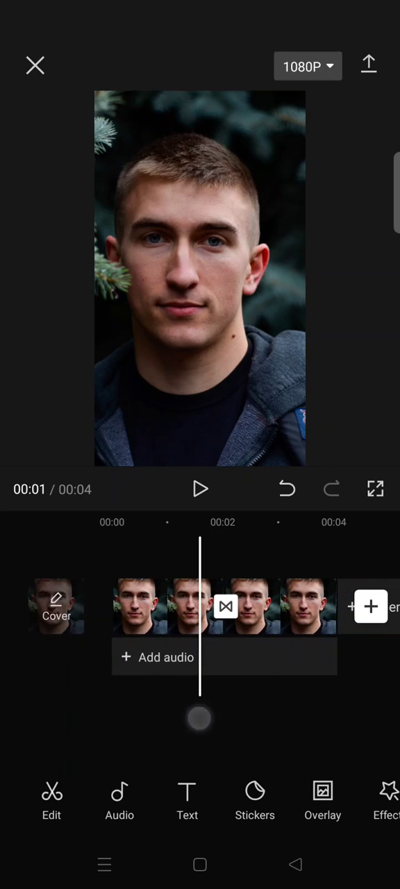
click(225, 607)
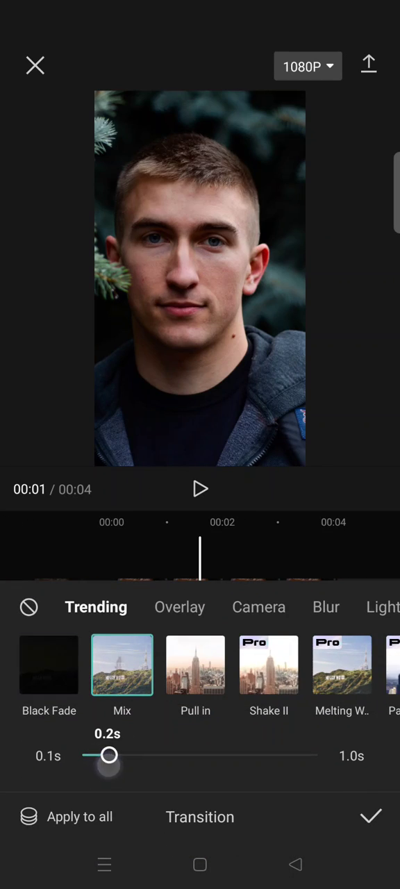
click(370, 816)
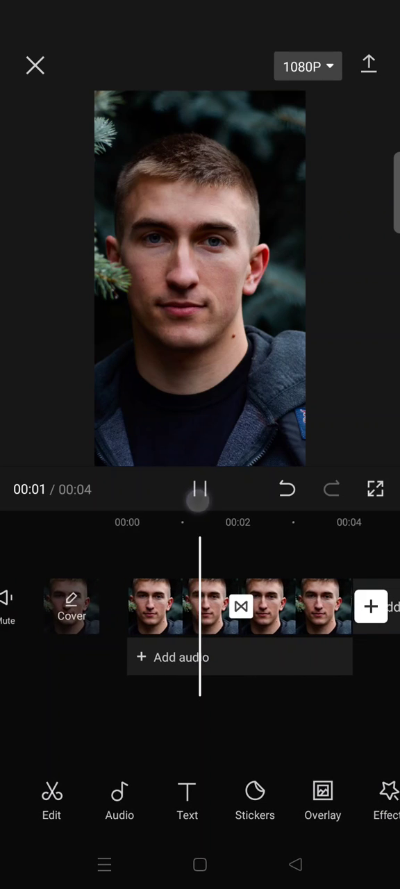